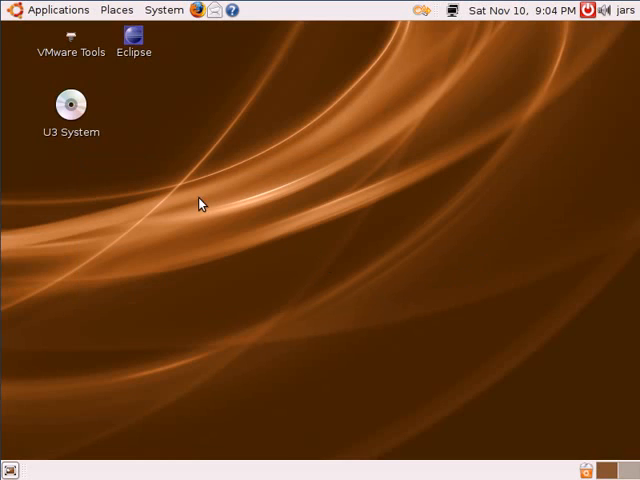
- Launch Pidgin Internet Messenger from Applications > Internet
left_click(56, 8)
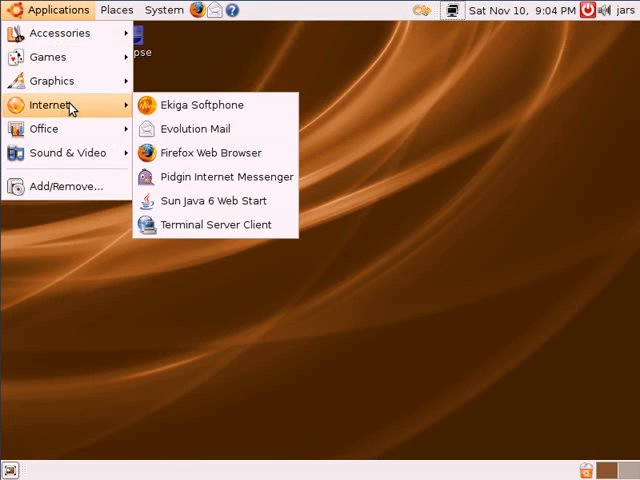
left_click(224, 176)
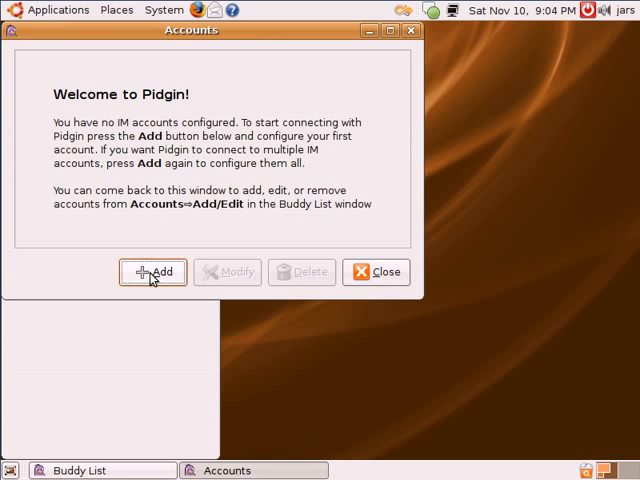
- Add a new account with protocol MSN and screen name shapesbyh
left_click(152, 272)
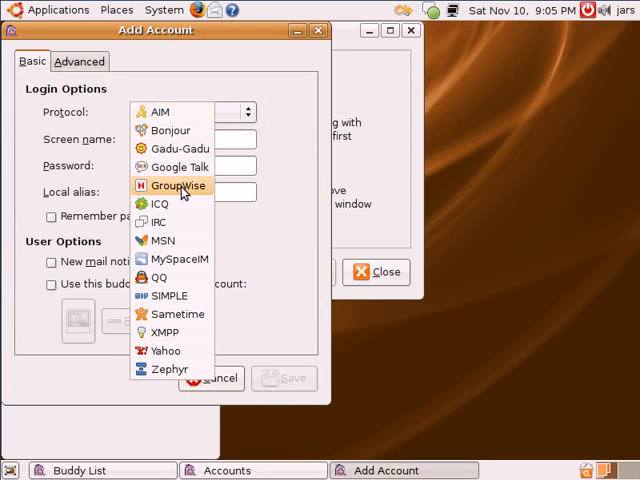
left_click(160, 240)
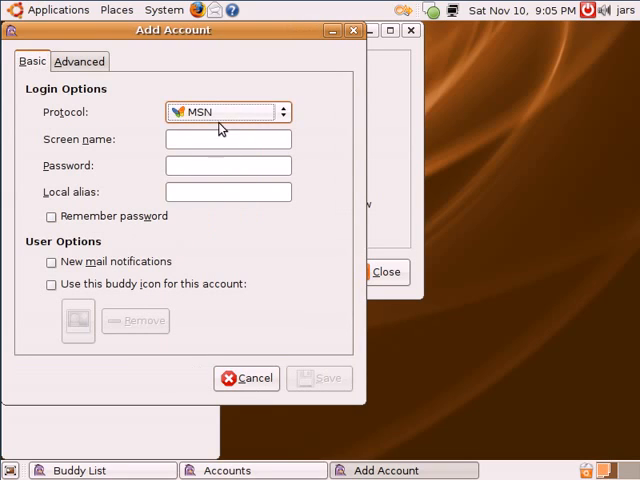
left_click(228, 140)
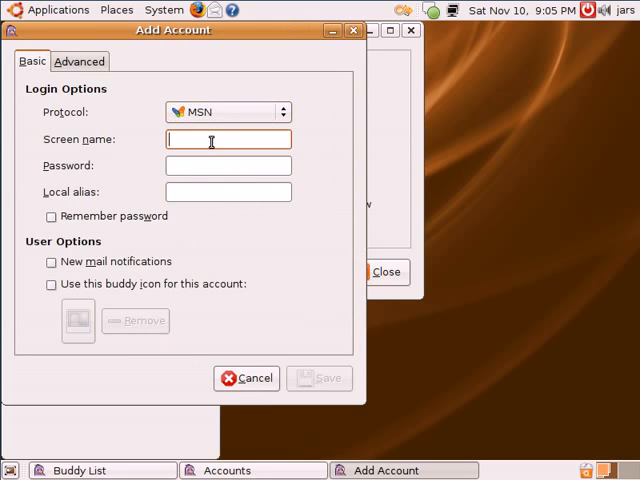
type("shapesbyh")
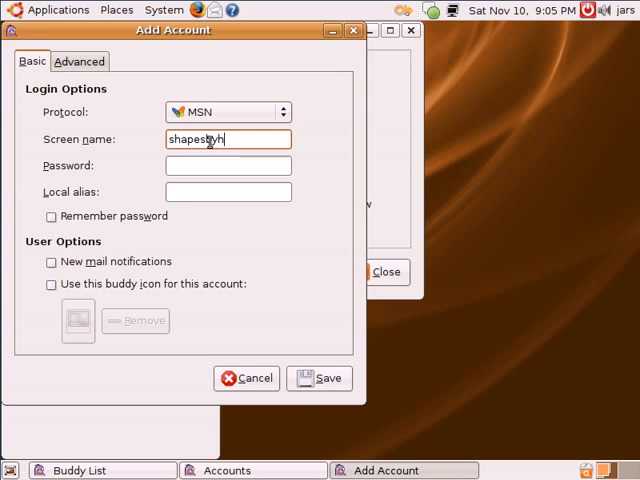
- Fill in the account password and local alias H
left_click(228, 164)
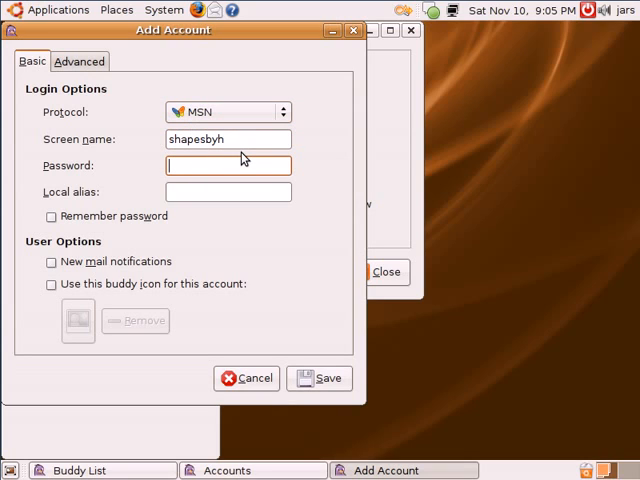
type("password")
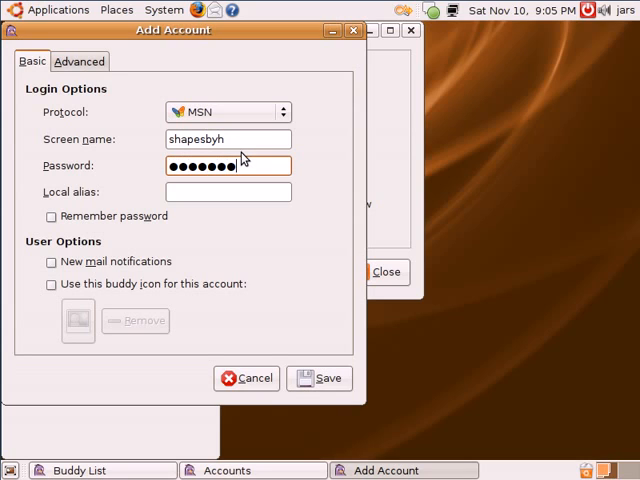
mouse_move(252, 160)
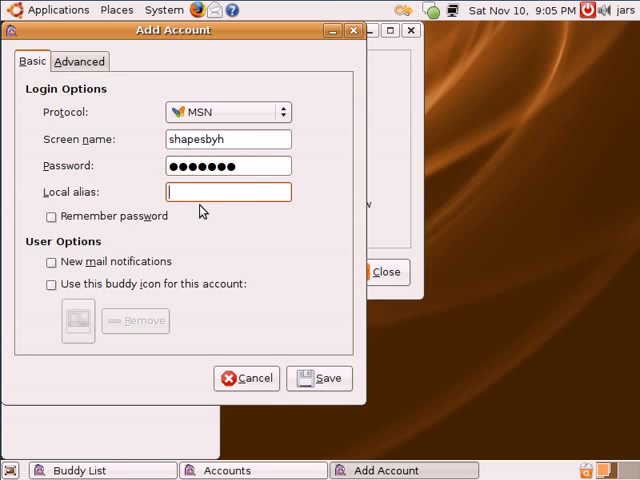
type("H")
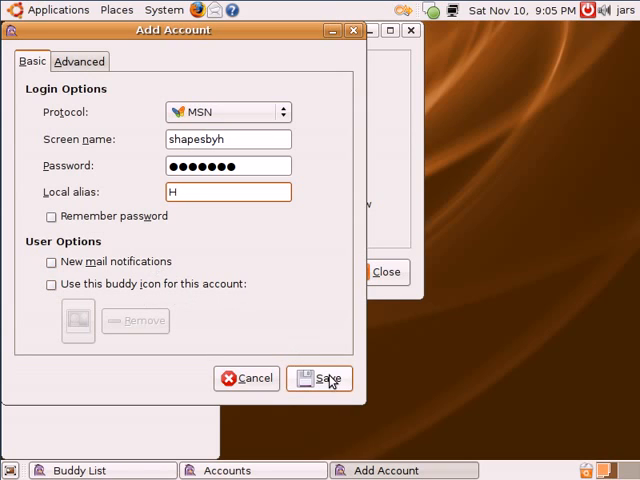
- Save the shapesbyh account and select it to enable Modify and Delete
left_click(318, 378)
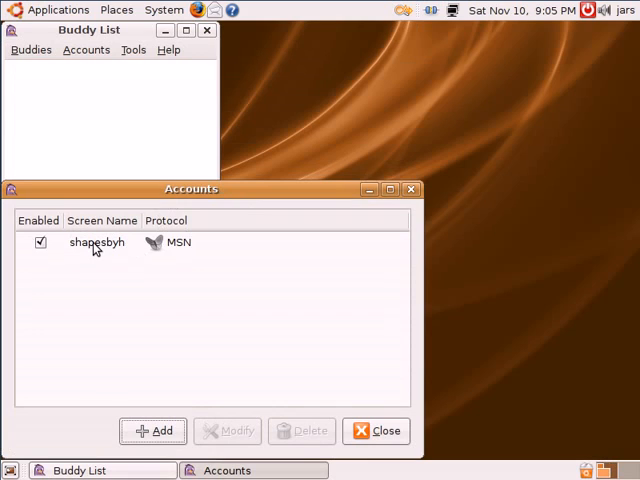
left_click(96, 242)
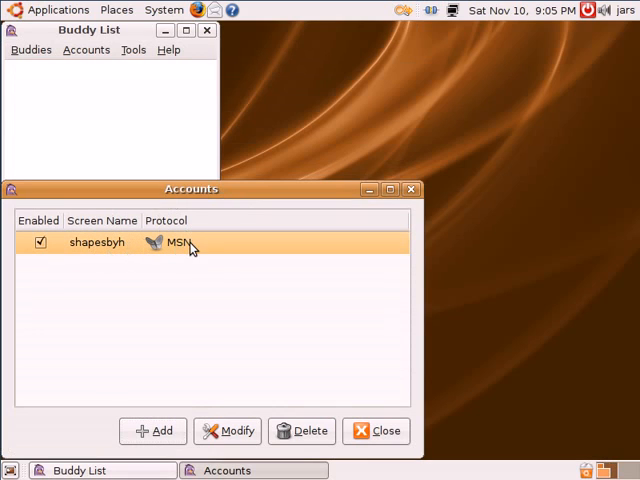
mouse_move(230, 264)
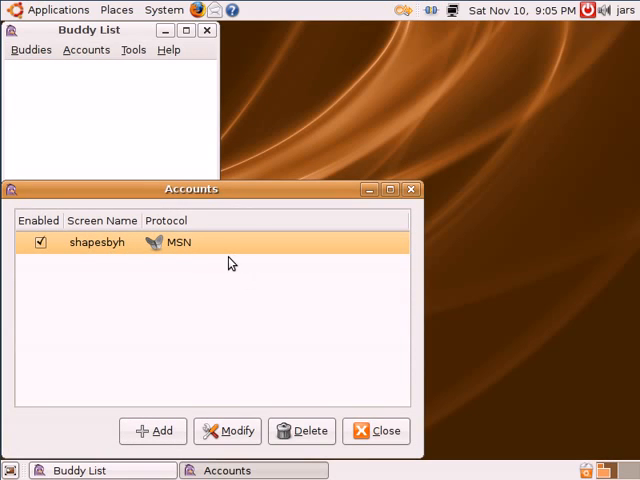
mouse_move(228, 368)
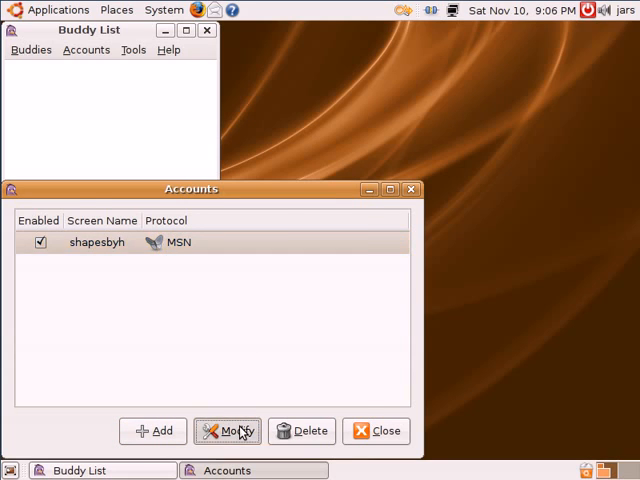
left_click(228, 432)
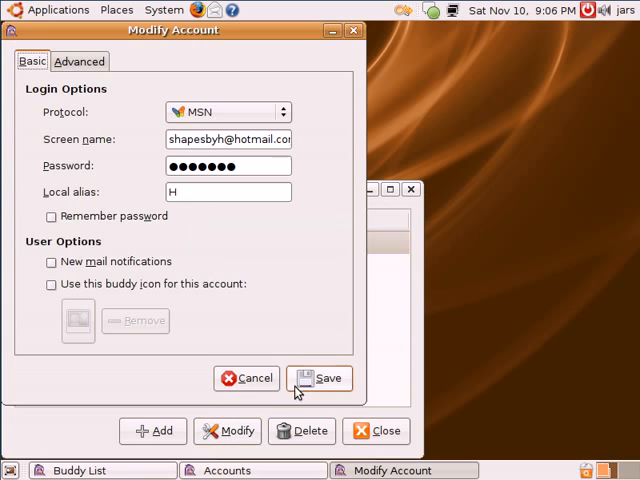
left_click(318, 378)
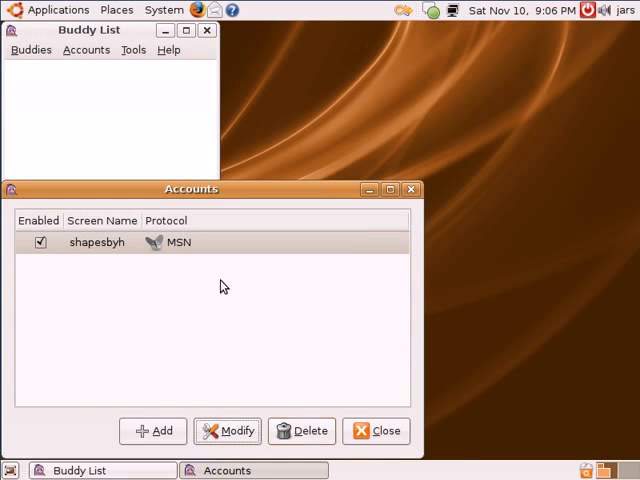
left_click(302, 432)
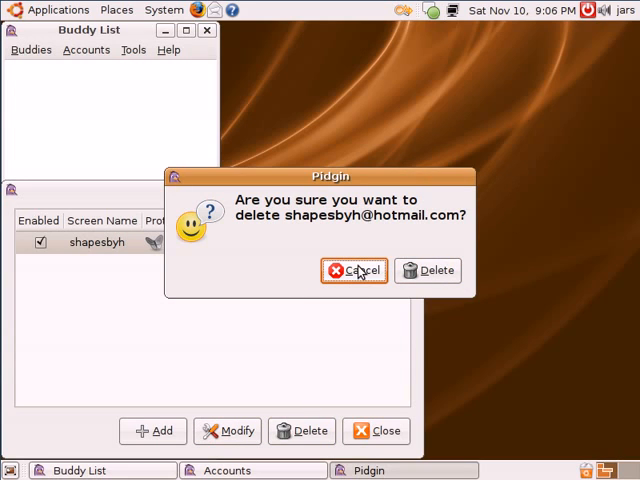
left_click(356, 270)
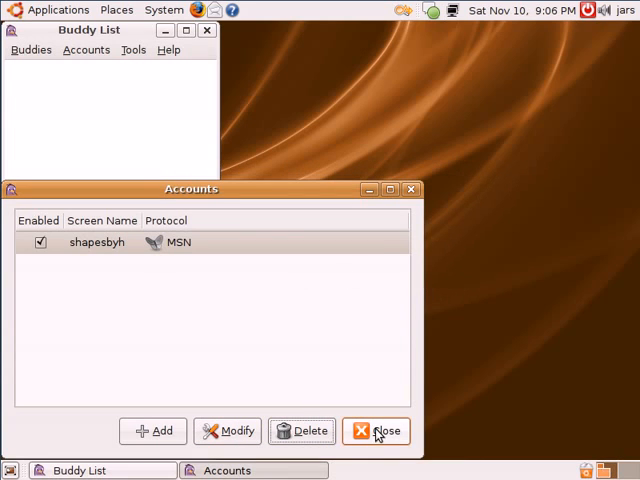